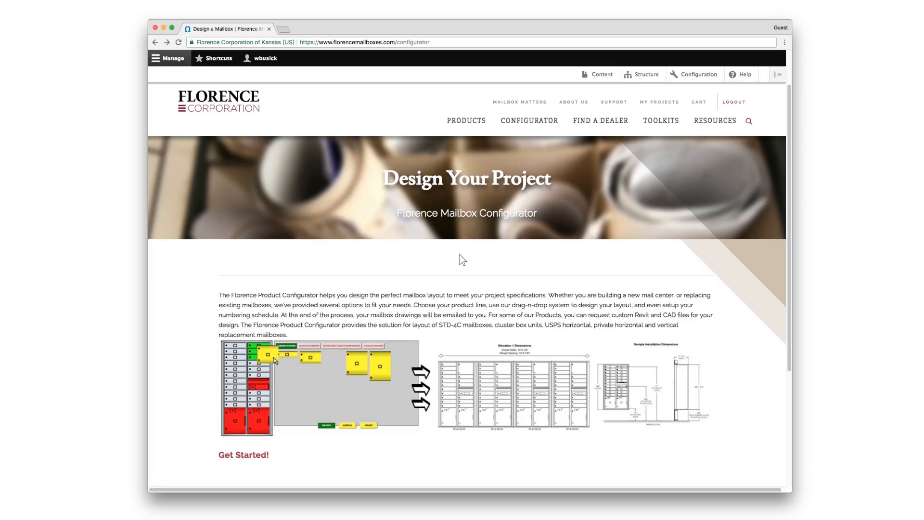
- Start a project named 'Skyridge Apartments' with a Wichita, KS address, choosing Cluster Box Units 1570/1590
{"action": "left_click", "coordinate": [243, 454]}
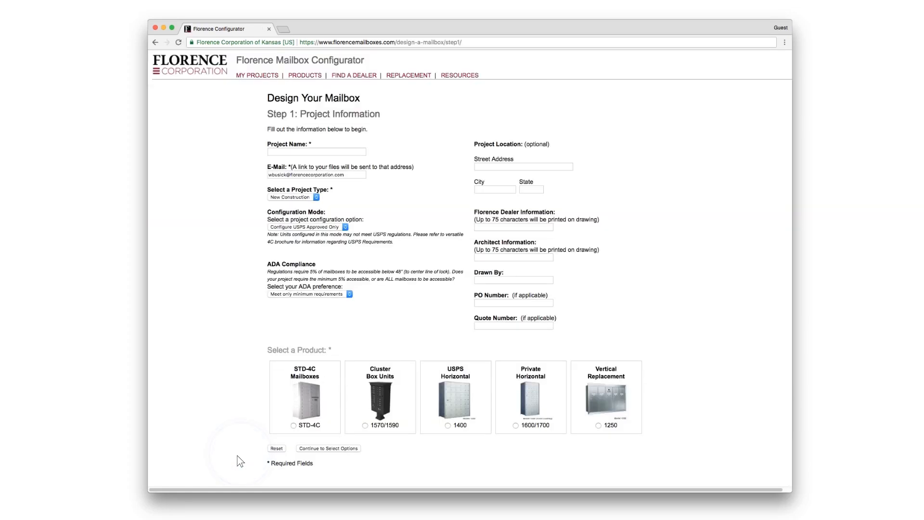
{"action": "type", "text": "Skyridge Apartments"}
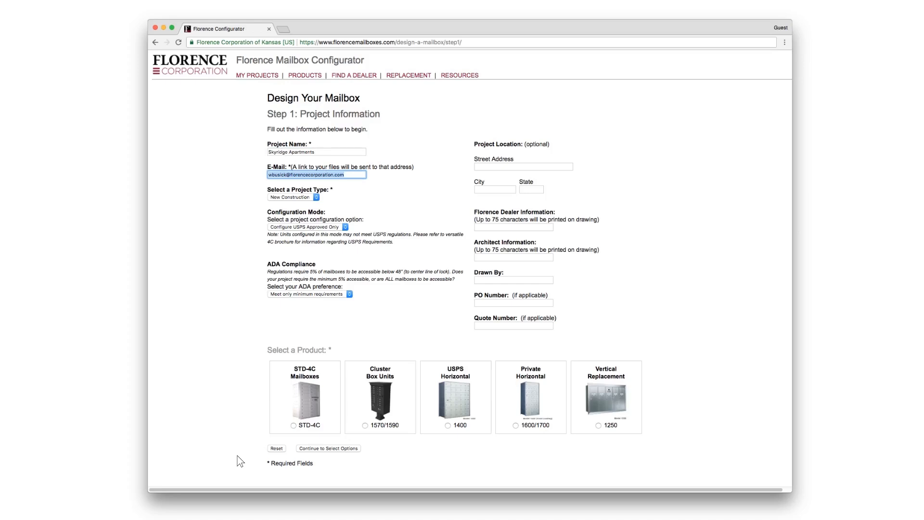
{"action": "left_click", "coordinate": [308, 227]}
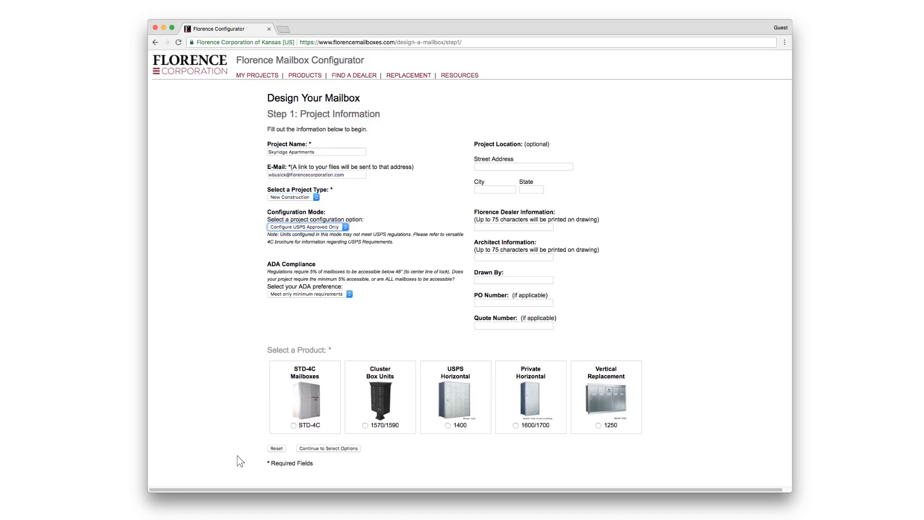
{"action": "left_click", "coordinate": [309, 293]}
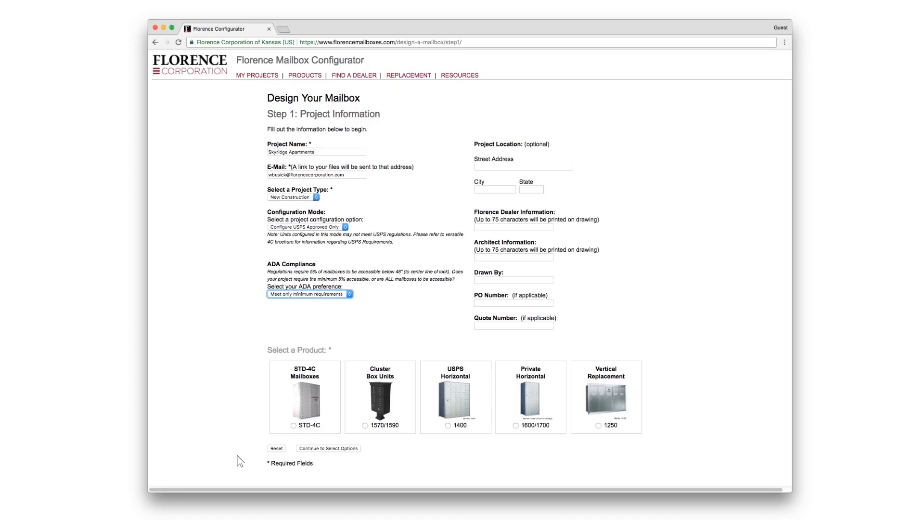
{"action": "type", "text": "123 Meadowlane"}
{"action": "left_click", "coordinate": [495, 190]}
{"action": "type", "text": "Wichita"}
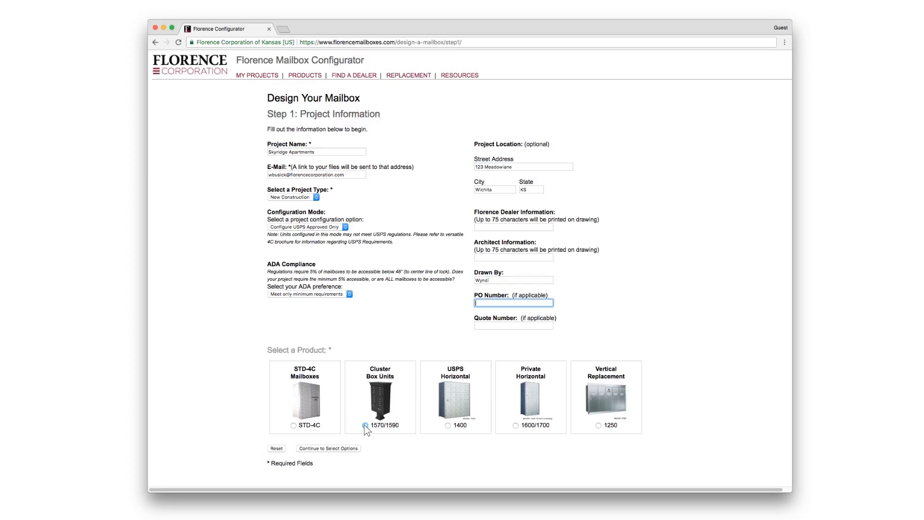
- Set the cluster box unit finish to Black and choose the door identification option
{"action": "left_click", "coordinate": [328, 448]}
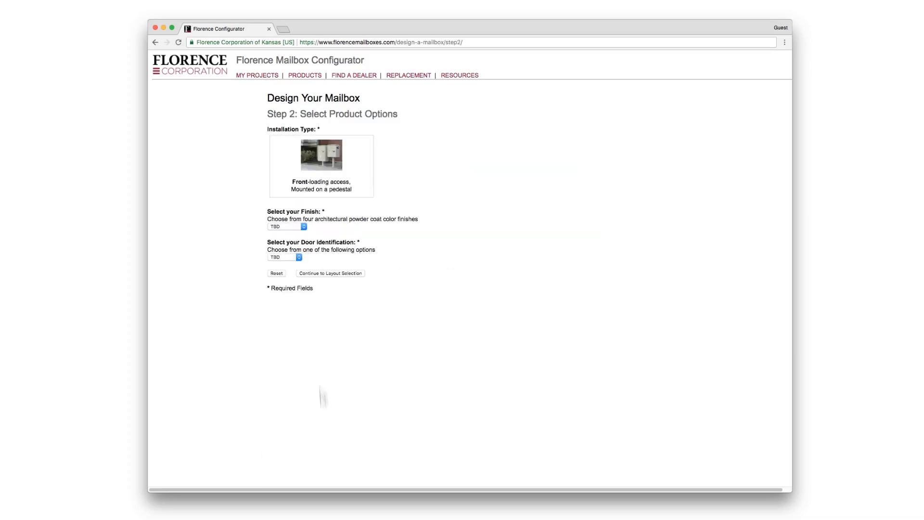
{"action": "left_click", "coordinate": [285, 226]}
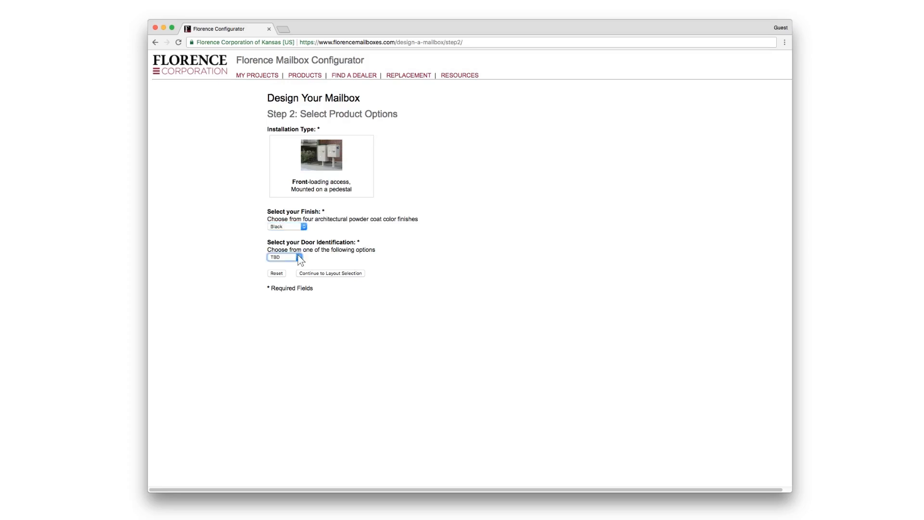
{"action": "left_click", "coordinate": [330, 273]}
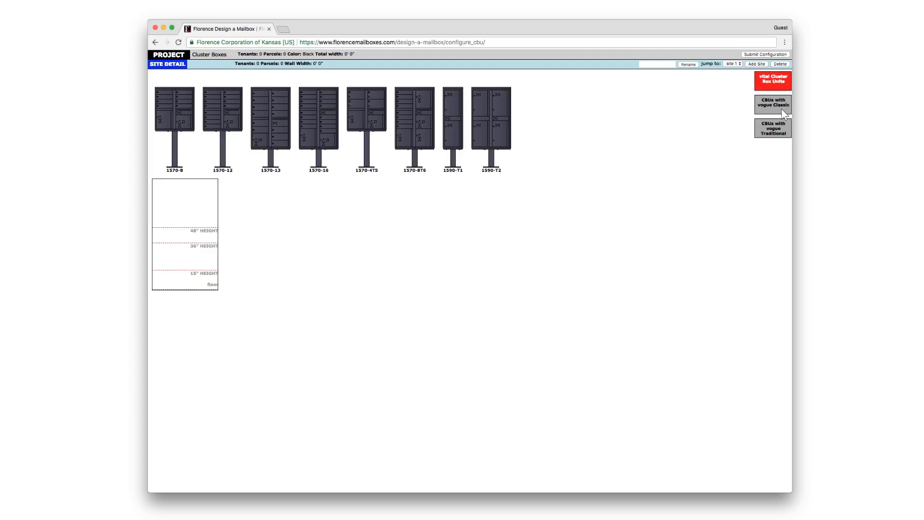
- Add units 1570-13, 1570-16 and 1570-8T6 to a site named 'West side', then add an 'East side' site
{"action": "left_click", "coordinate": [772, 104]}
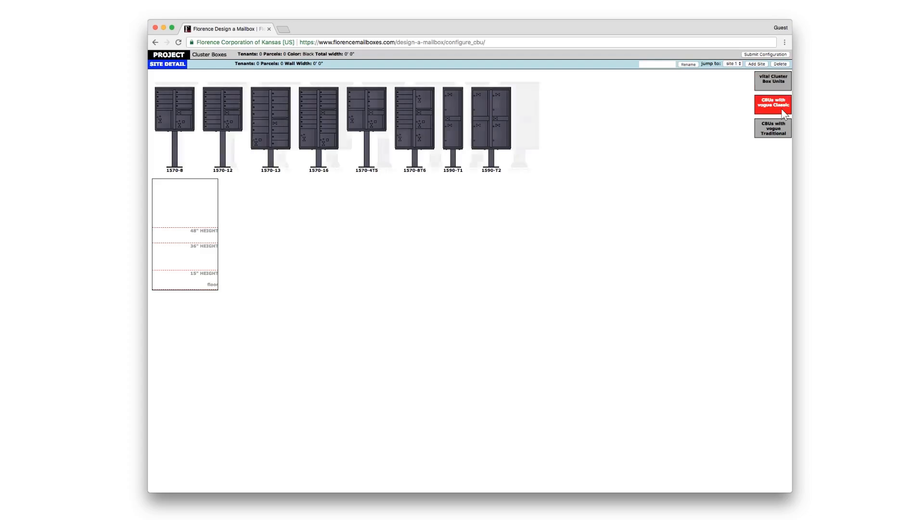
{"action": "left_click", "coordinate": [772, 128]}
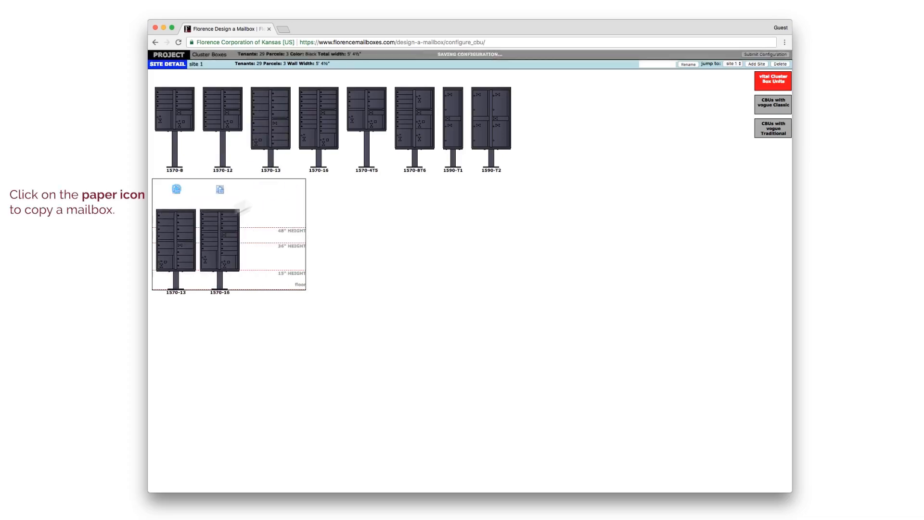
{"action": "left_click", "coordinate": [220, 189]}
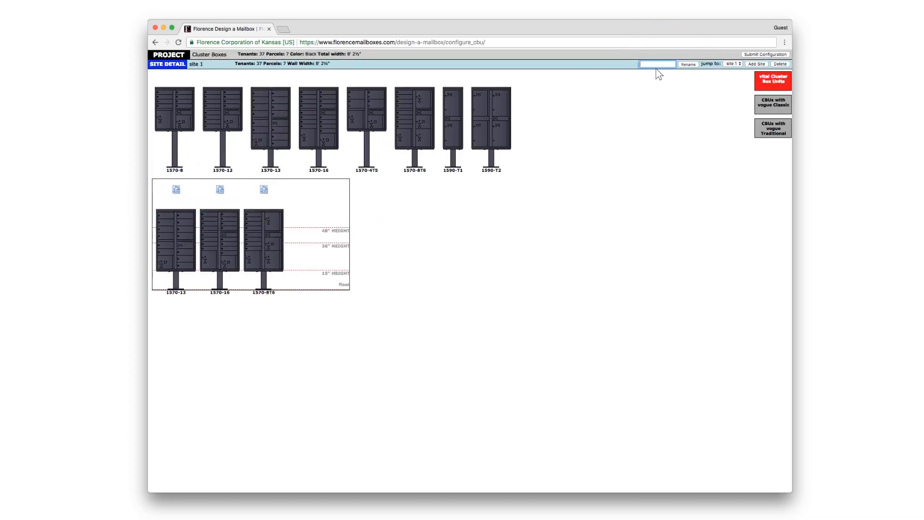
{"action": "type", "text": "West side"}
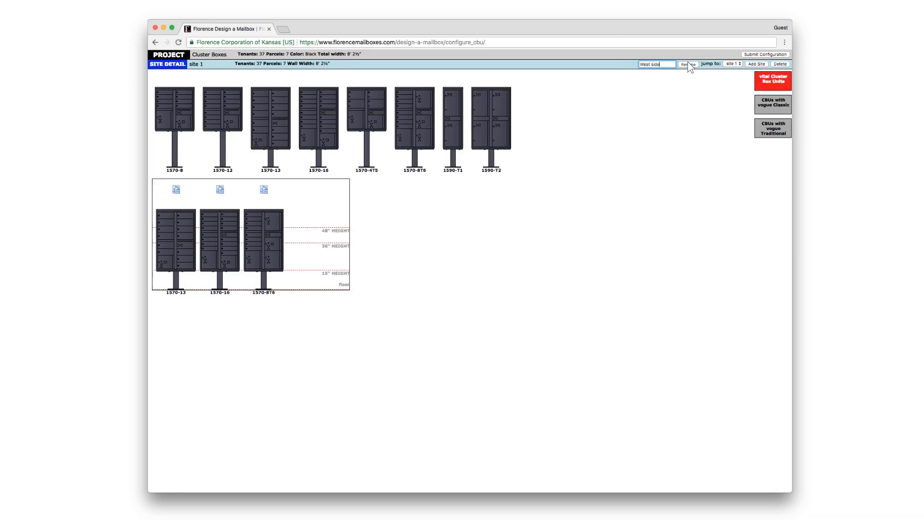
{"action": "left_click", "coordinate": [688, 64]}
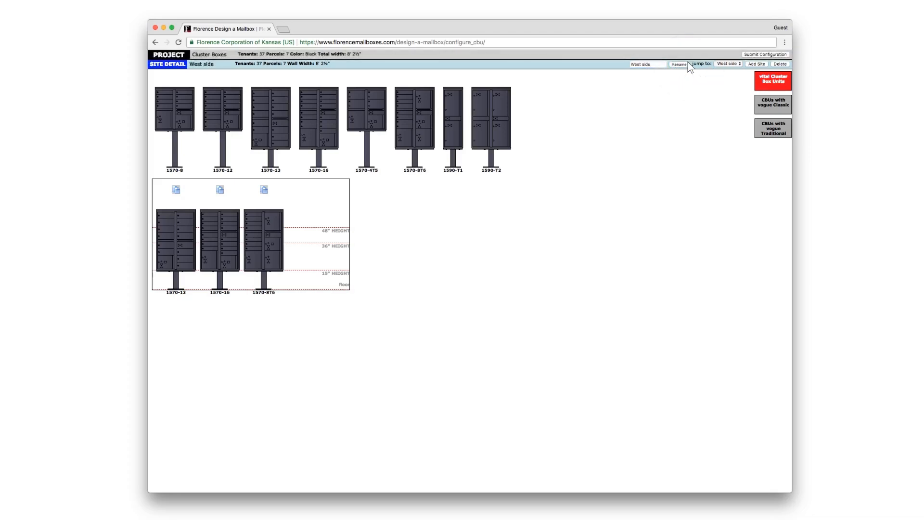
{"action": "left_click", "coordinate": [756, 64]}
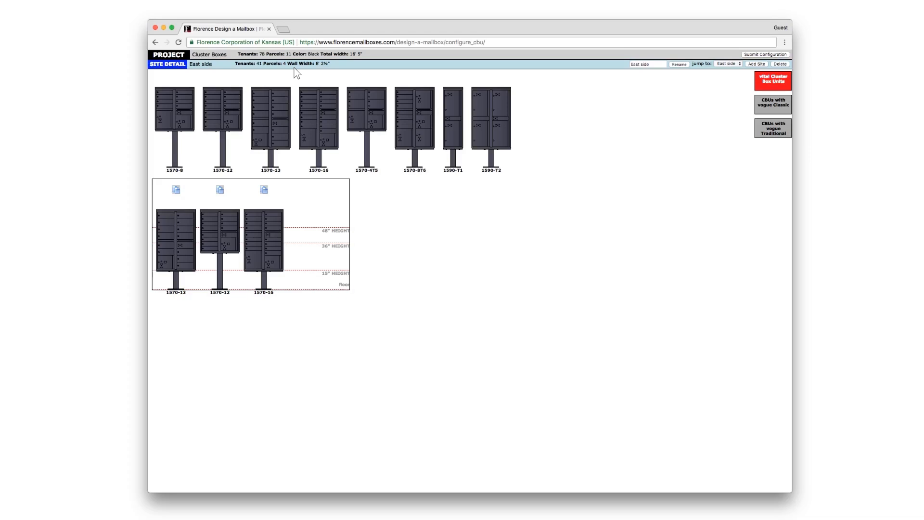
{"action": "left_click", "coordinate": [765, 54]}
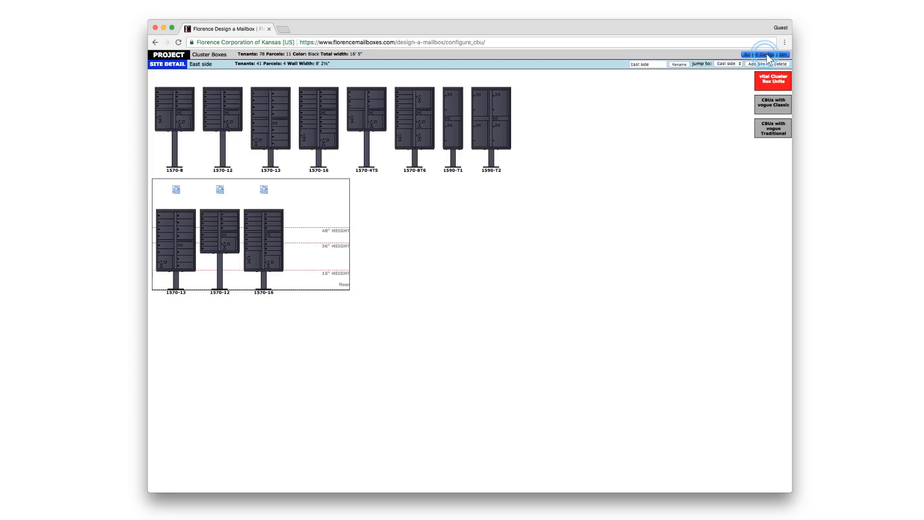
- Number tenant and parcel doors on both walls starting from 100
{"action": "left_click", "coordinate": [765, 55]}
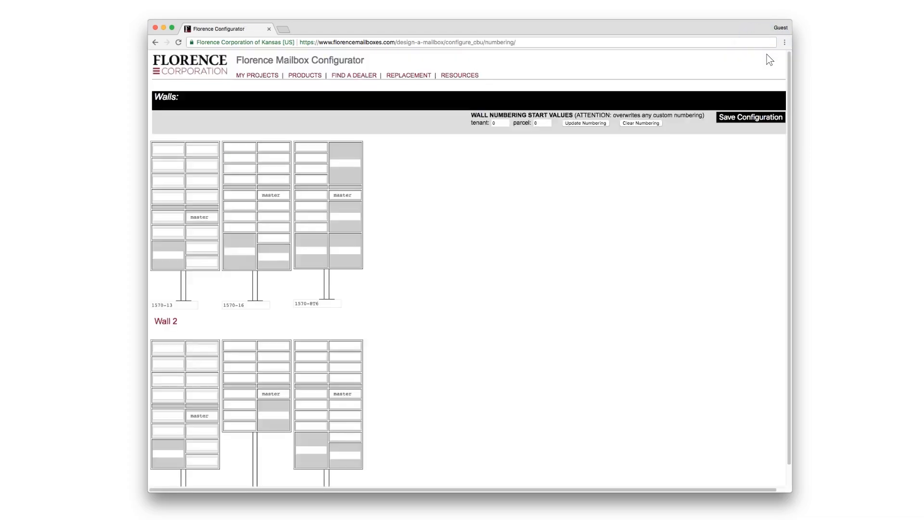
{"action": "left_click", "coordinate": [500, 123]}
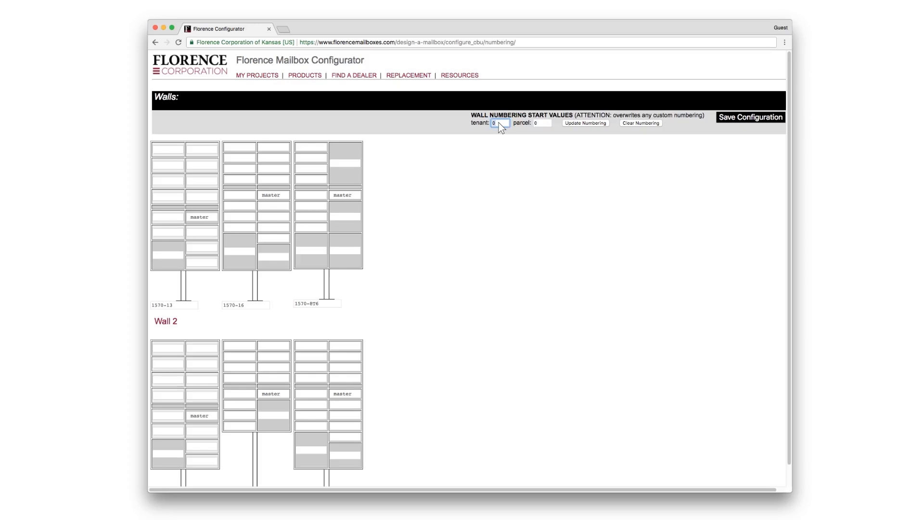
{"action": "type", "text": "100"}
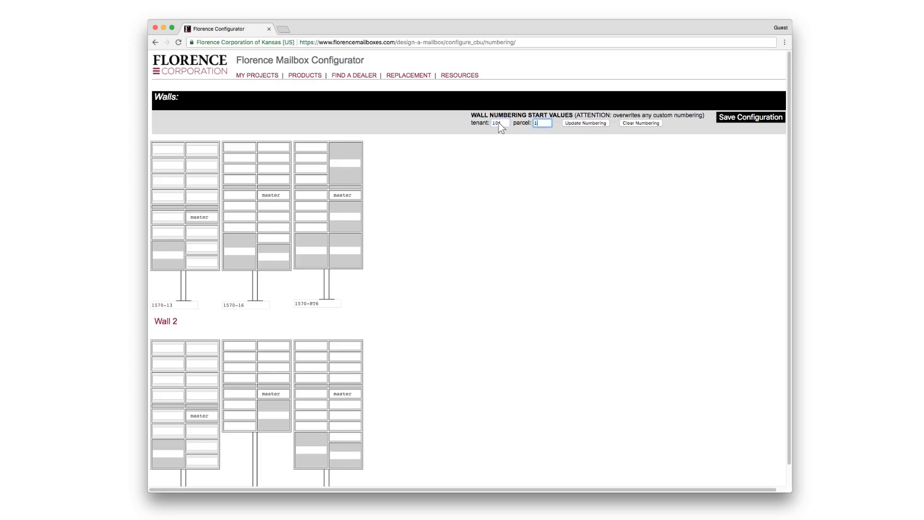
{"action": "left_click", "coordinate": [584, 123]}
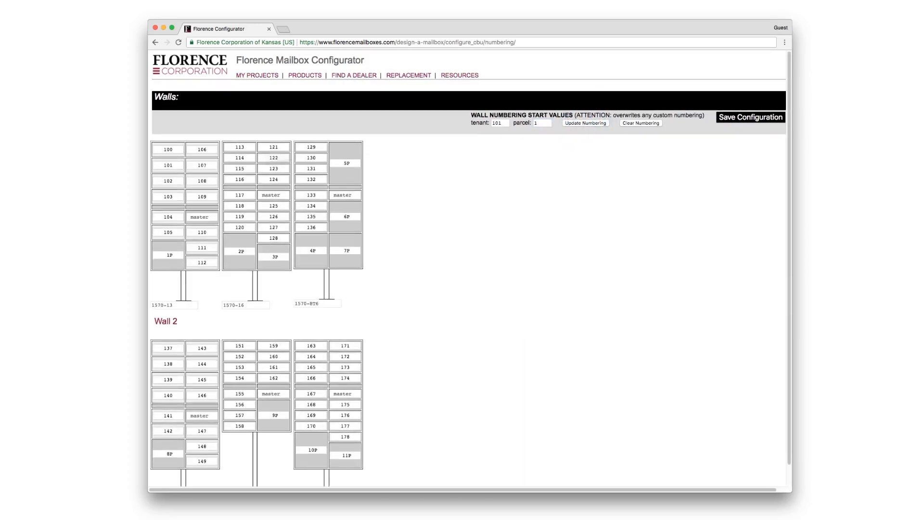
- Renumber door 101 and save the configuration
{"action": "left_click", "coordinate": [168, 165]}
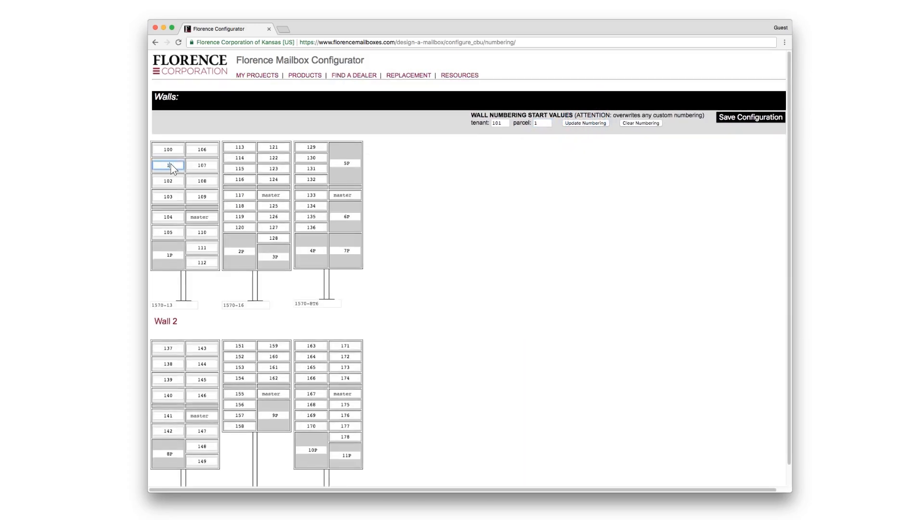
{"action": "left_click", "coordinate": [168, 180]}
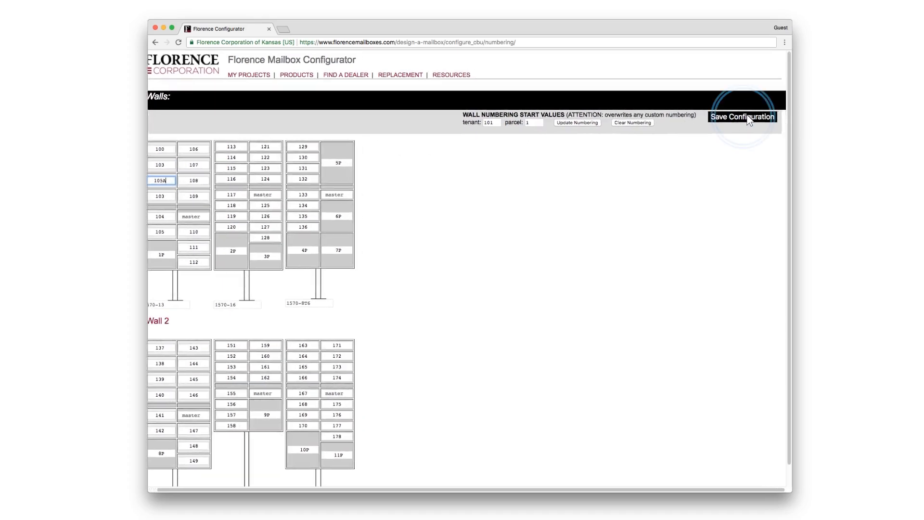
{"action": "left_click", "coordinate": [741, 116]}
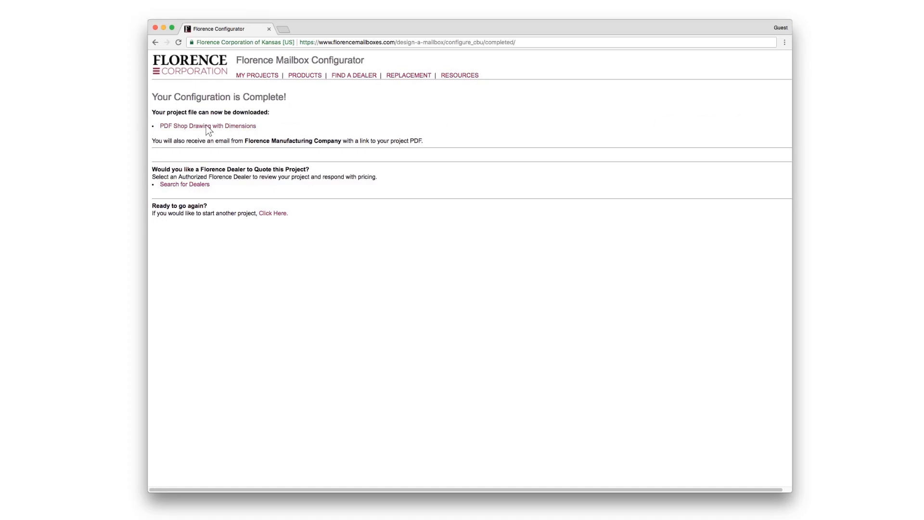
- Download the PDF shop drawing with dimensions, then begin a blank new project
{"action": "left_click", "coordinate": [208, 126]}
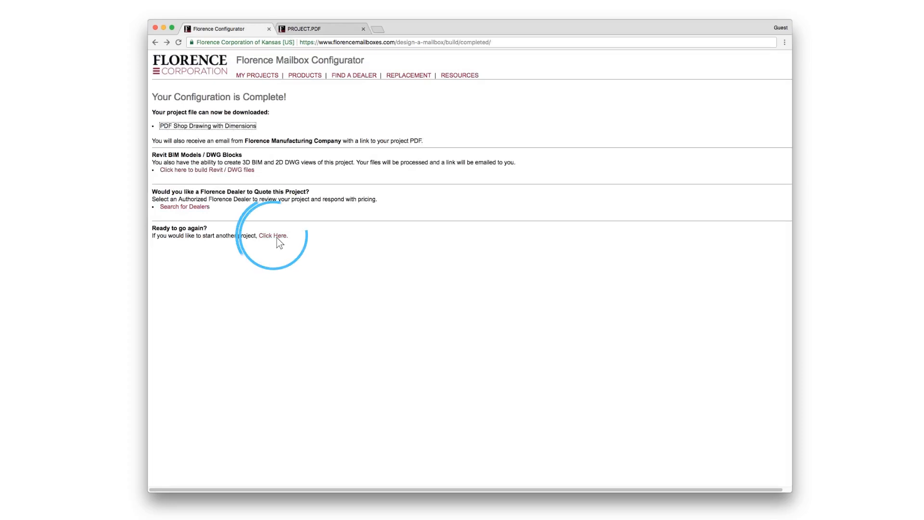
{"action": "left_click", "coordinate": [273, 236]}
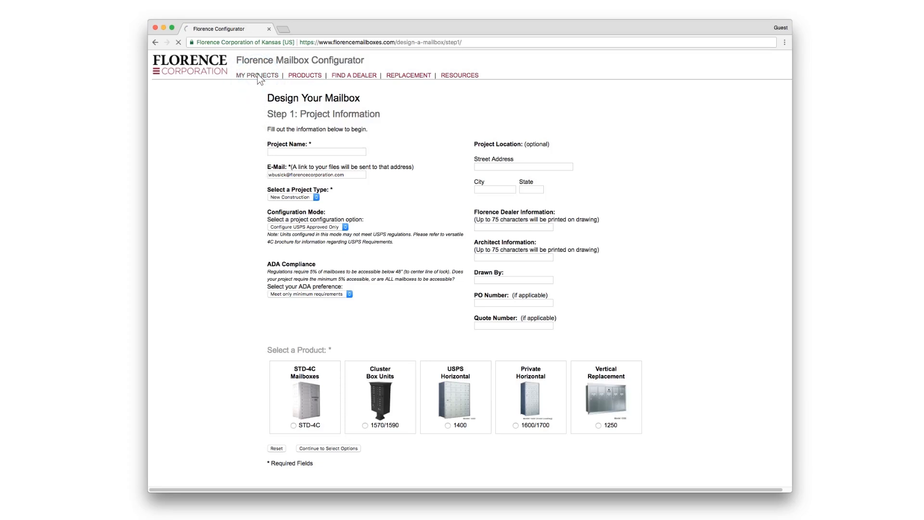
- In My Projects, view a Skyridge Apartments PDF drawing and clone the newest Skyridge project
{"action": "left_click", "coordinate": [256, 75]}
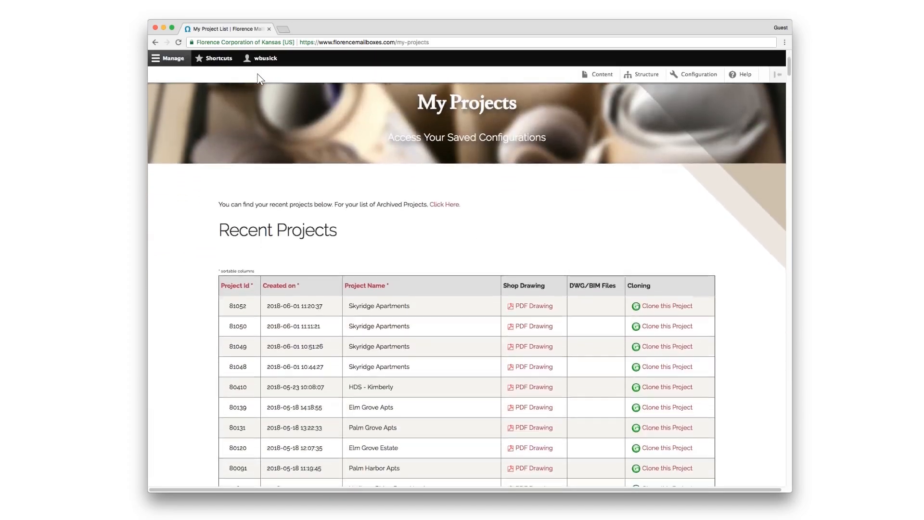
{"action": "scroll", "scroll_direction": "down", "scroll_amount": 3}
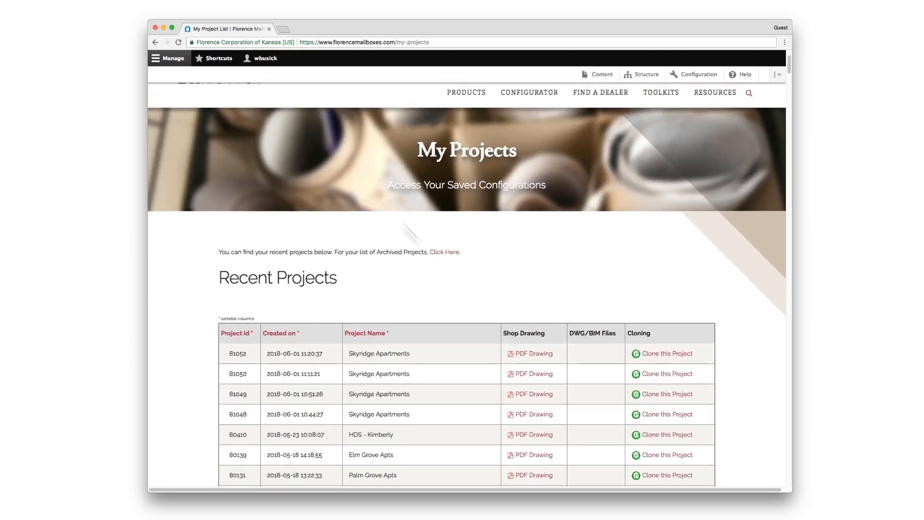
{"action": "left_click", "coordinate": [532, 353]}
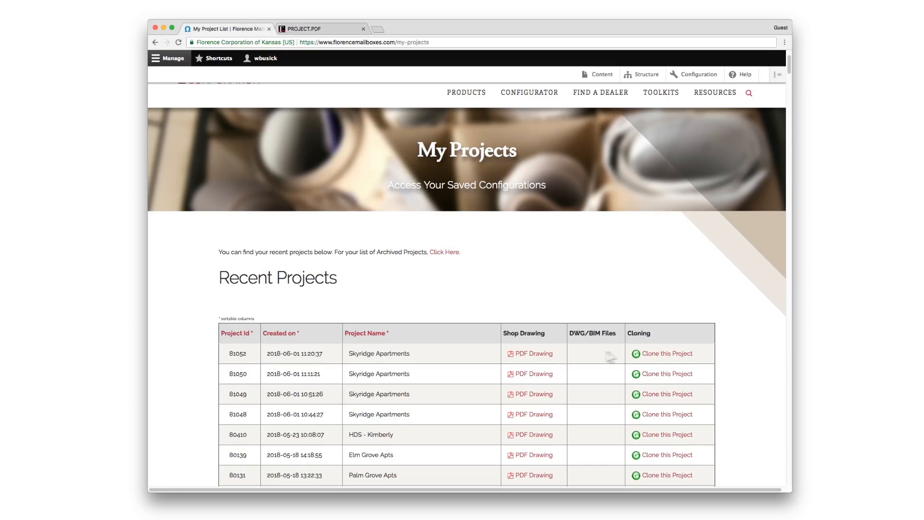
{"action": "scroll", "scroll_direction": "down", "scroll_amount": 3}
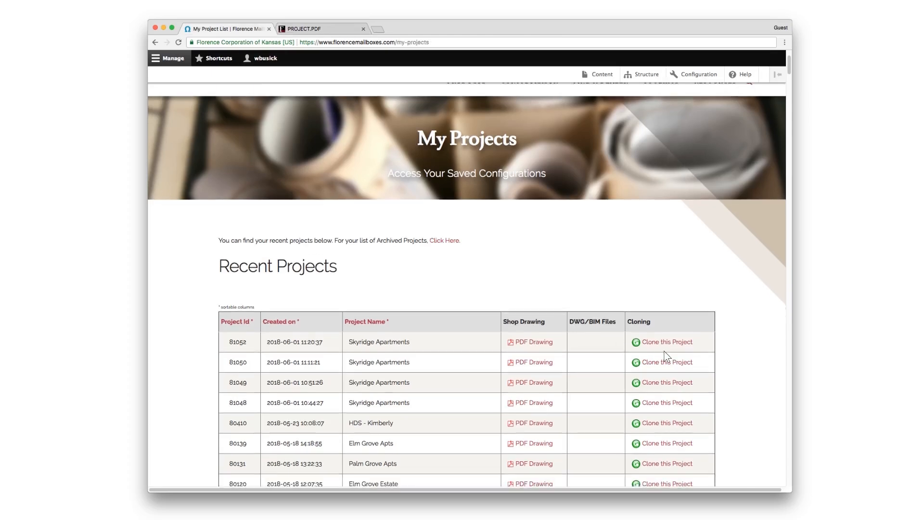
{"action": "left_click", "coordinate": [666, 341]}
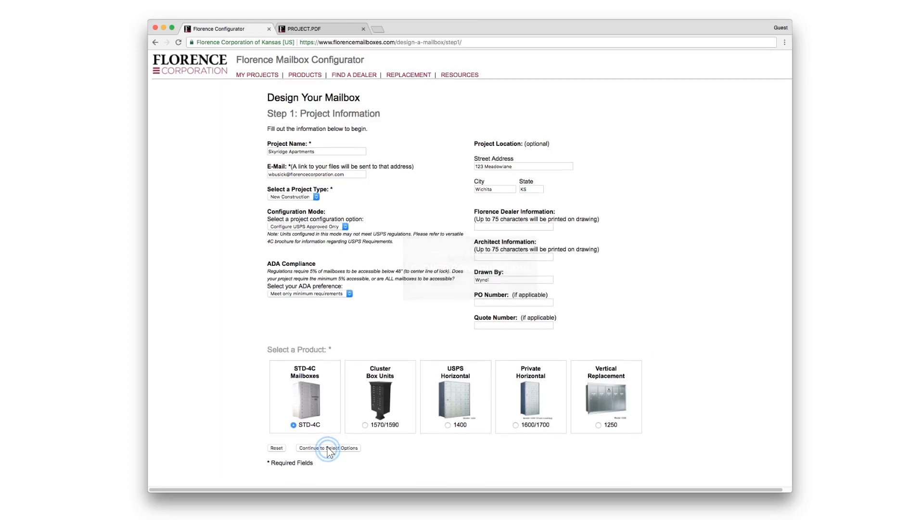
- Continue the cloned Skyridge project to the STD-4C layout builder
{"action": "left_click", "coordinate": [328, 448]}
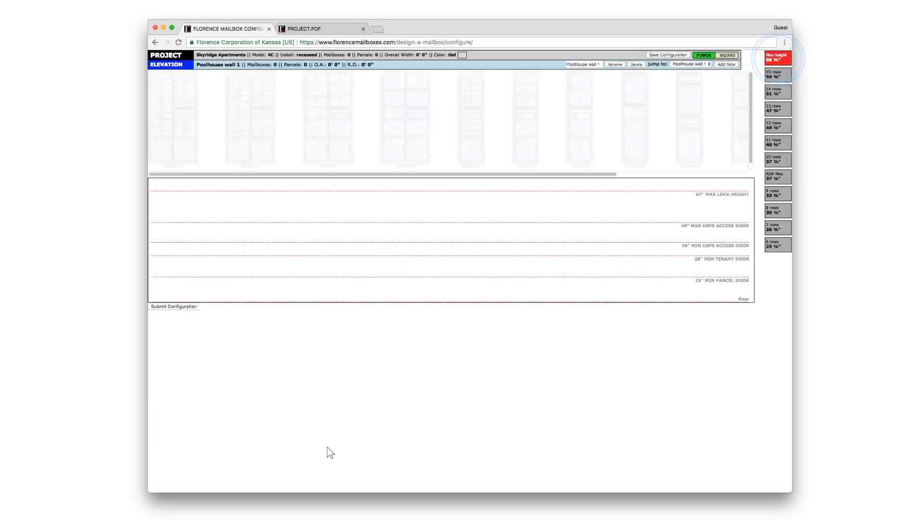